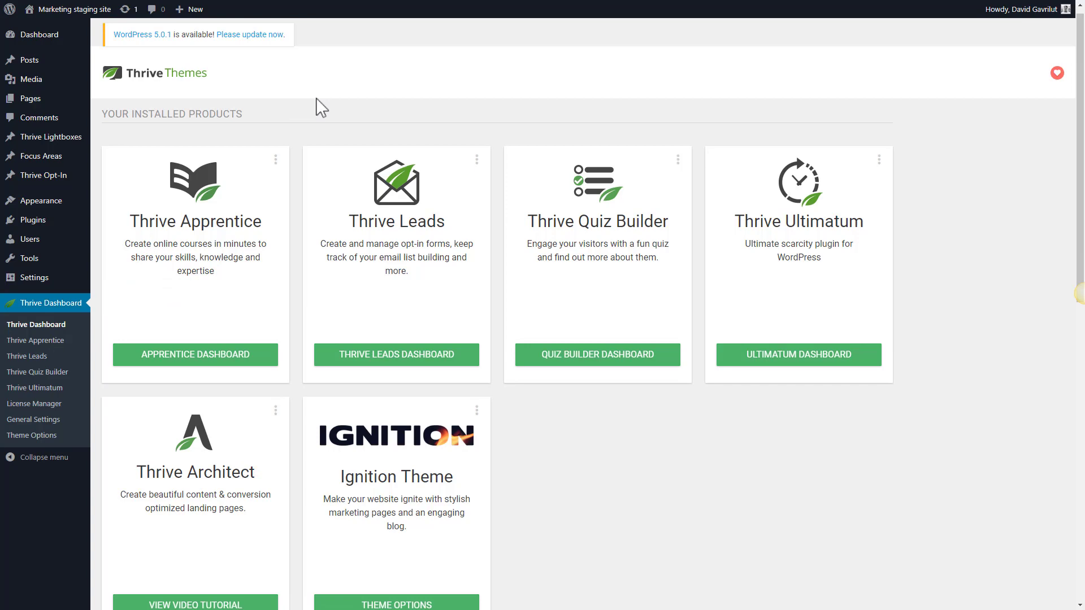
- Open the API Connections management page from the Thrive Features section
scroll("down", 3)
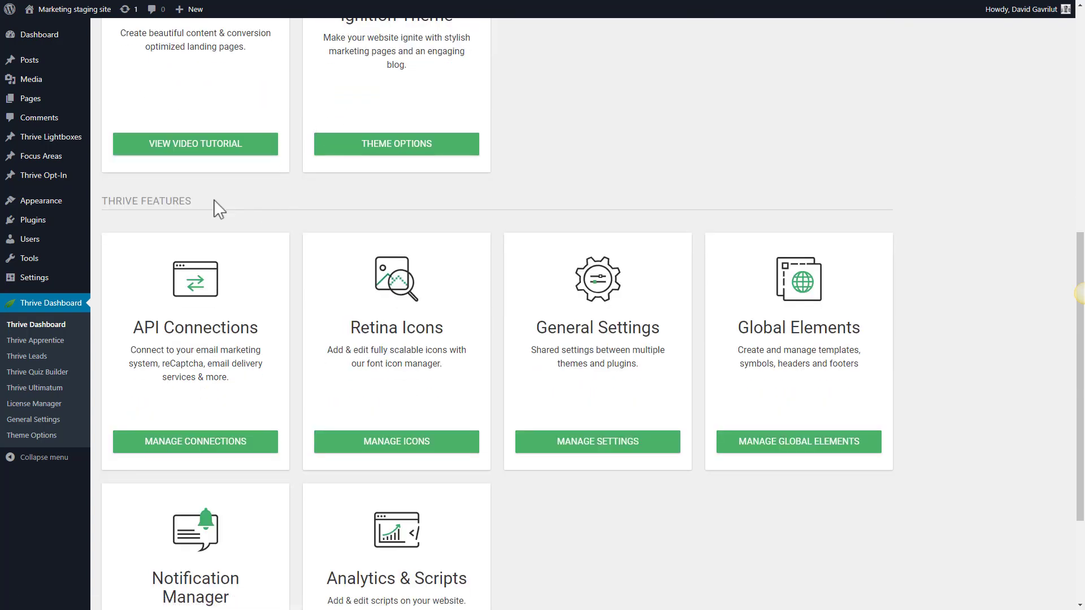
mouse_move(296, 442)
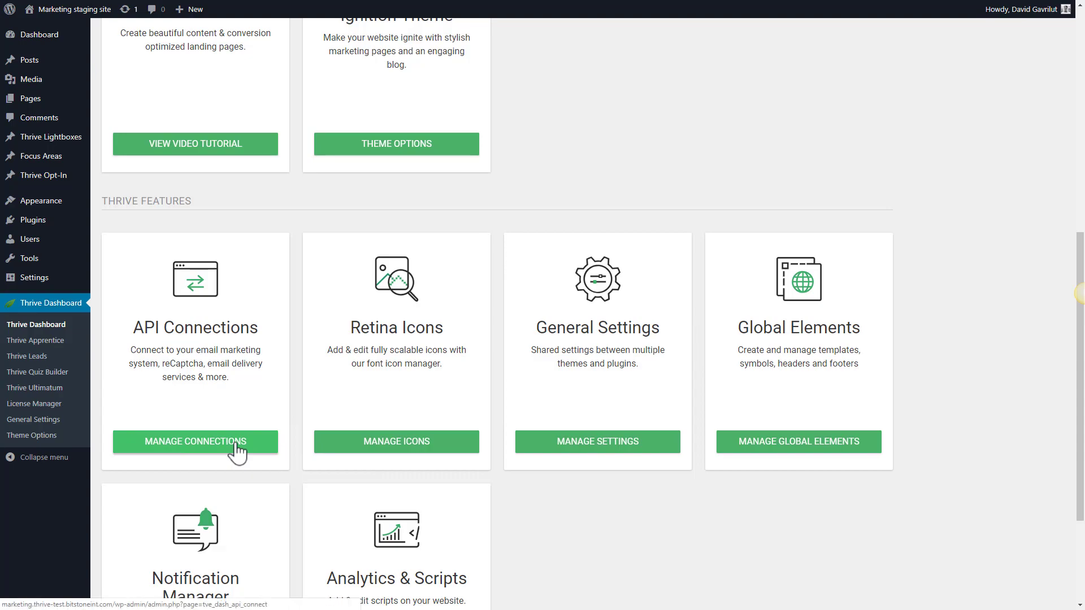
left_click(194, 441)
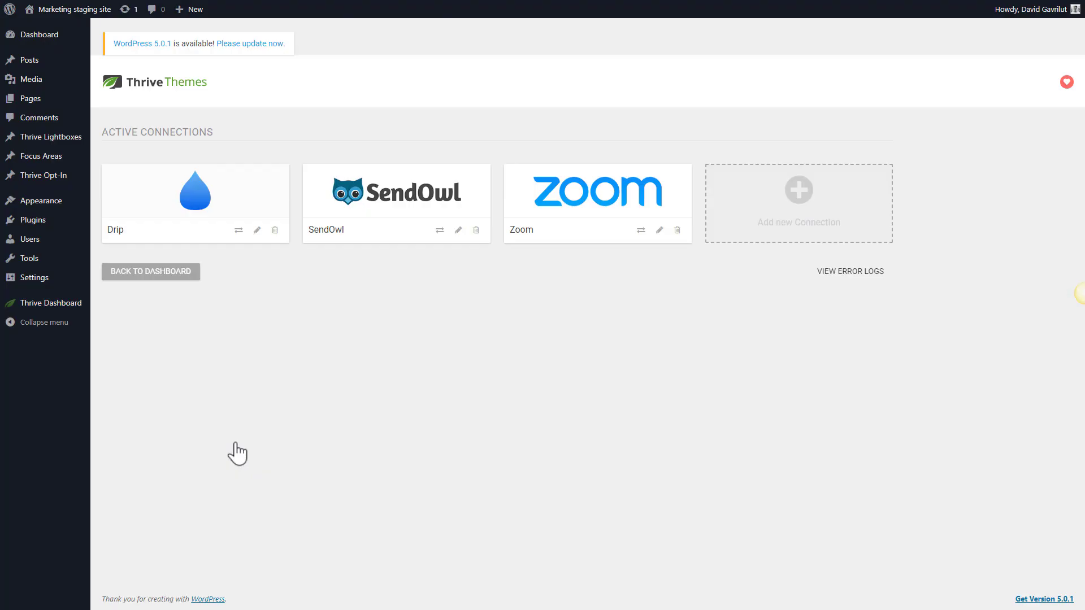
mouse_move(838, 287)
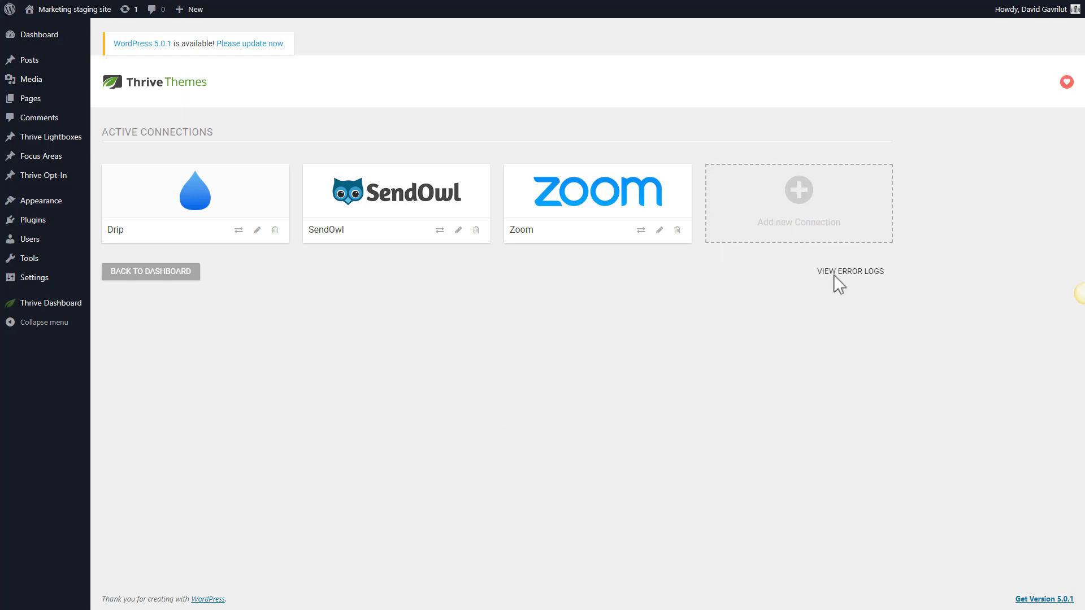
- Add a new API connection, searching 'send' and choosing SendLane as the app
left_click(42, 322)
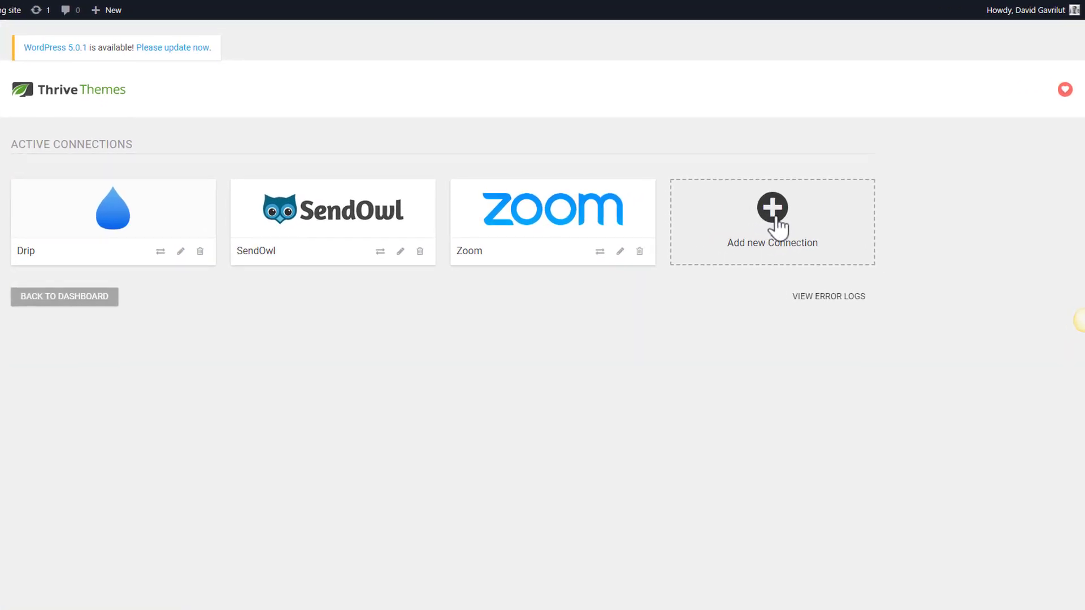
left_click(770, 221)
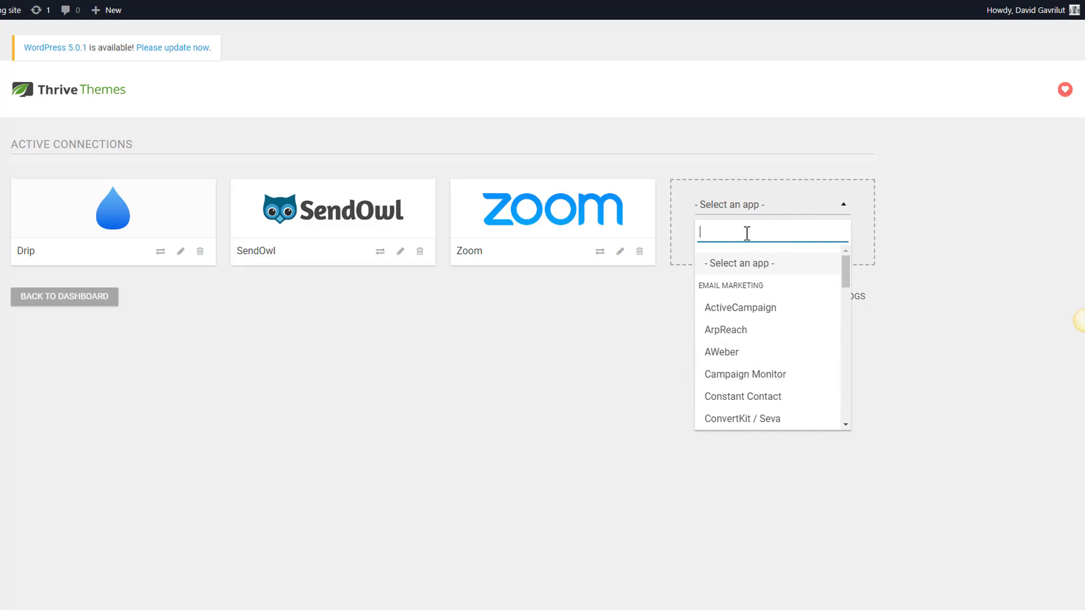
type("sendla")
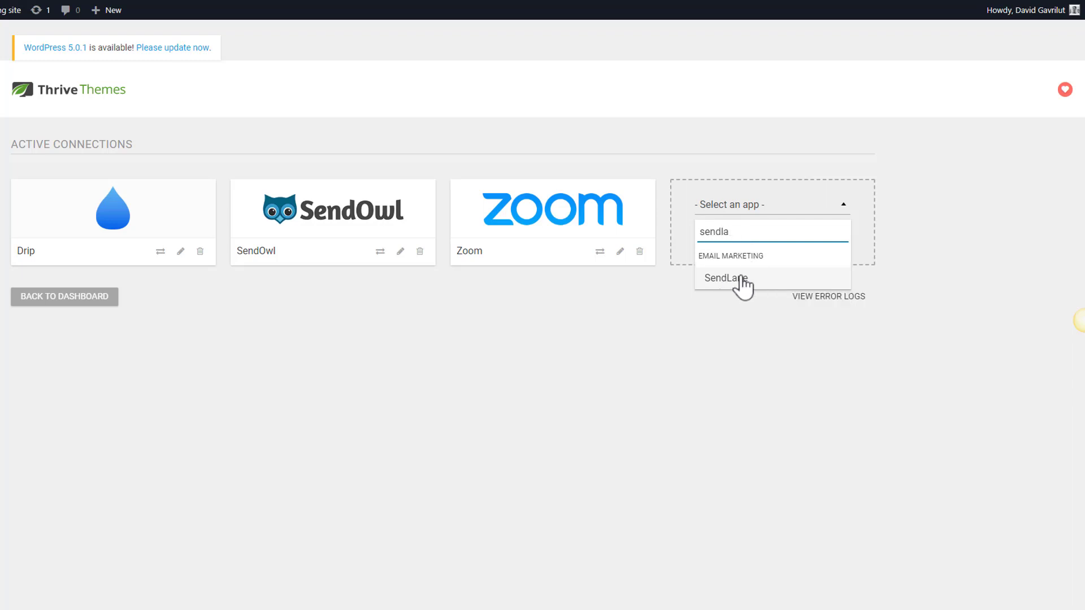
left_click(727, 277)
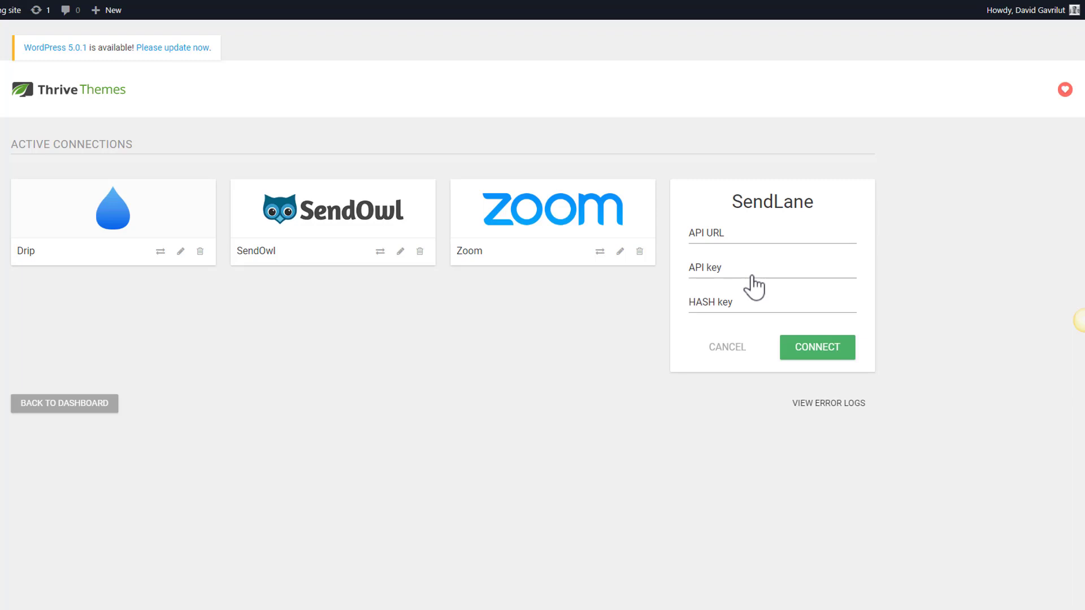
mouse_move(735, 259)
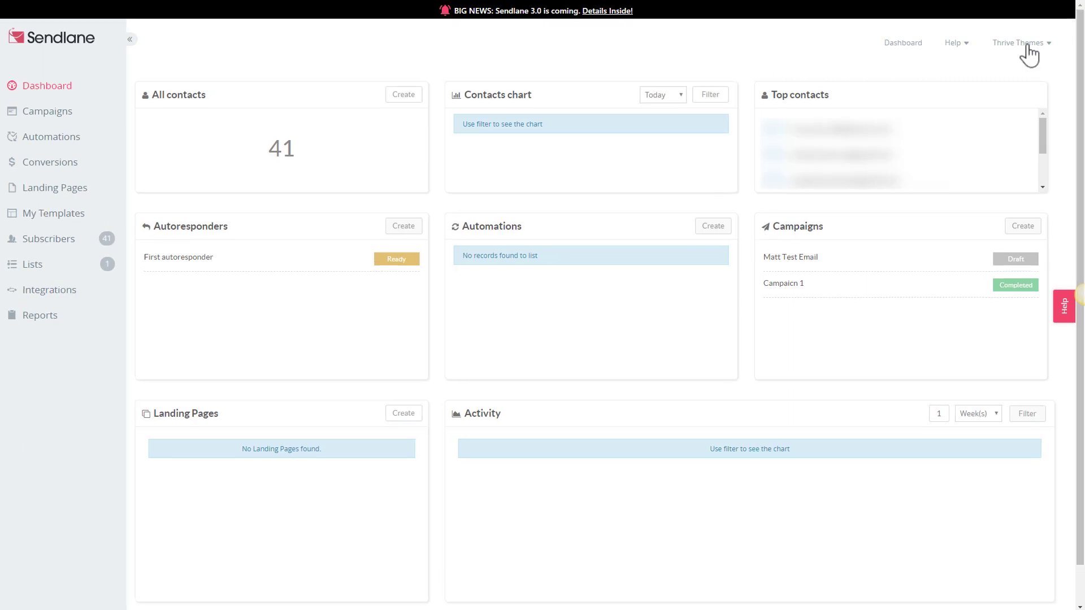
- Open Sendlane's Account Settings from the account dropdown to see the security credentials
left_click(1019, 42)
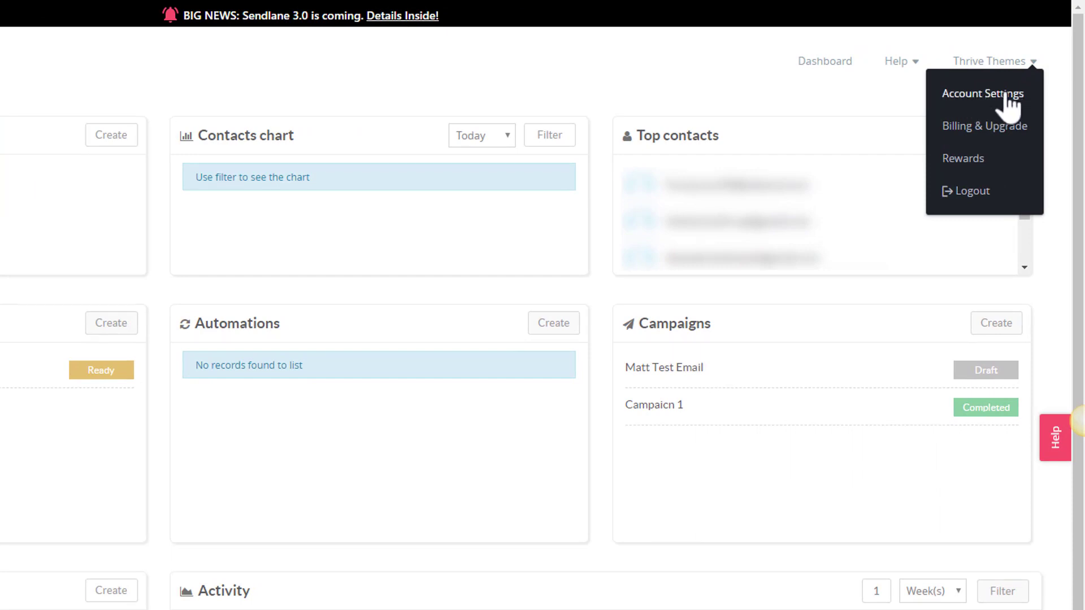
left_click(981, 93)
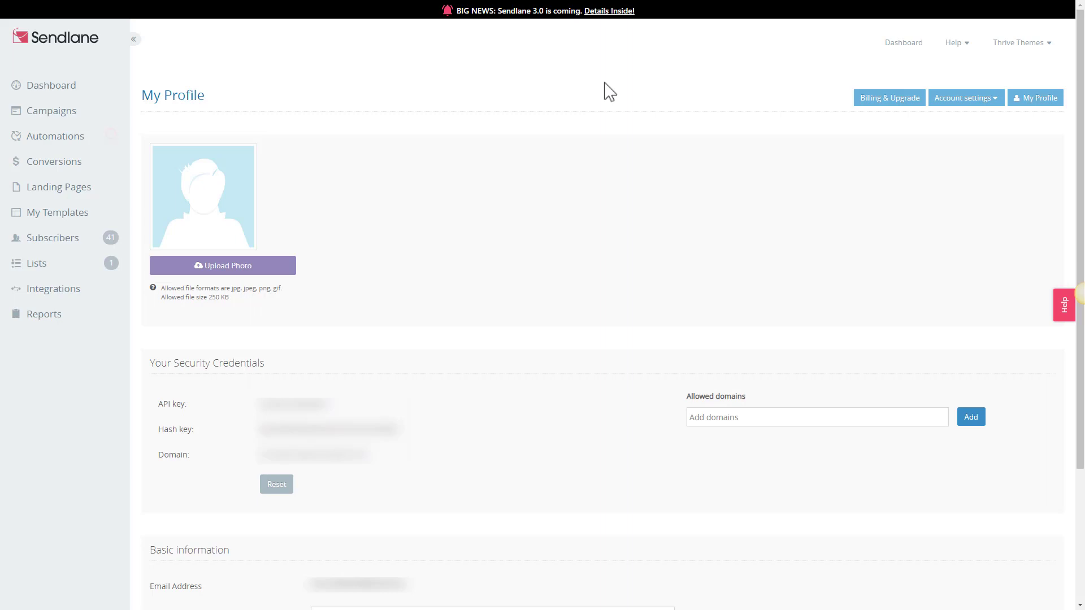
mouse_move(331, 363)
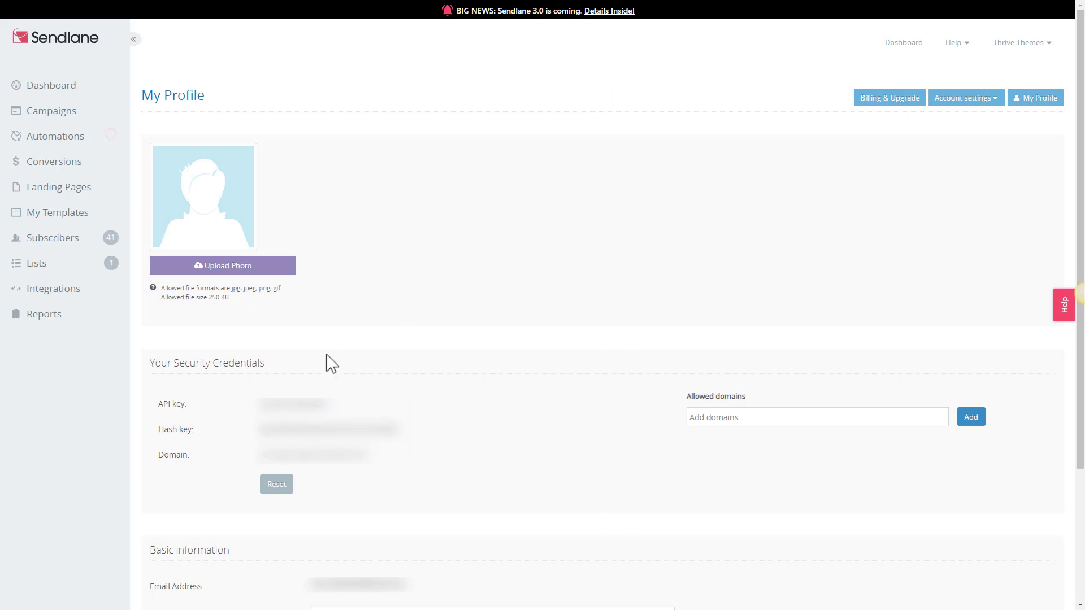
mouse_move(277, 375)
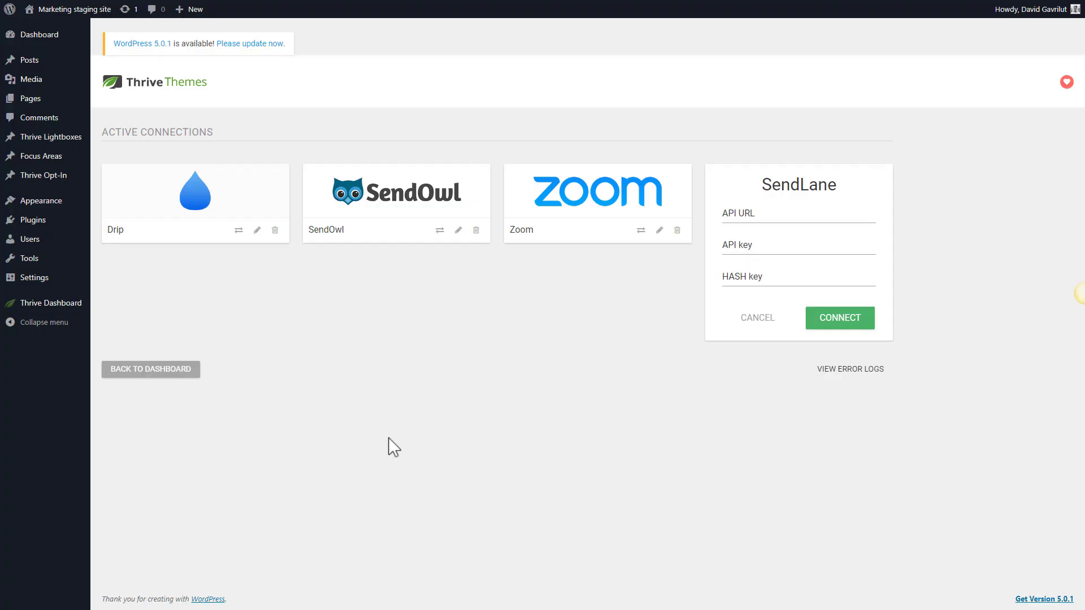
mouse_move(761, 234)
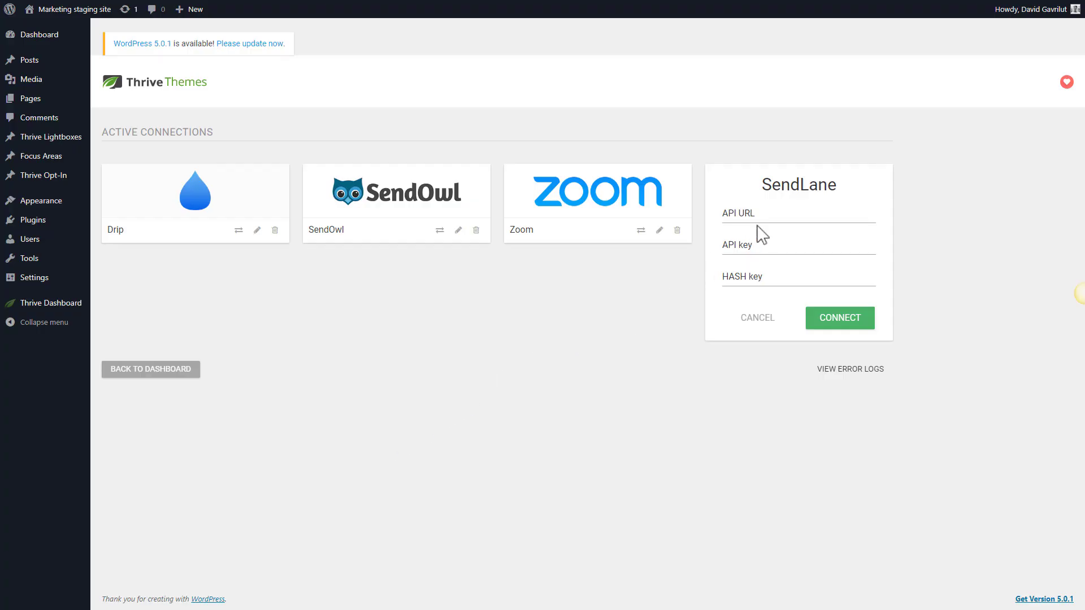
- Fill in the SendLane API URL, API key and HASH key, connect, and dismiss confirmation
left_click(798, 216)
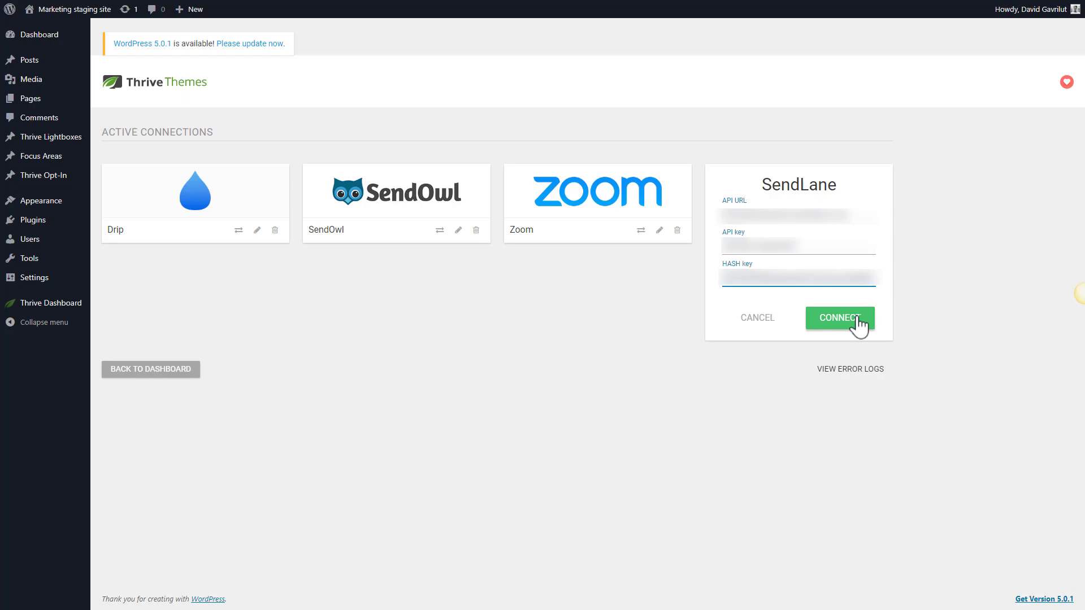
left_click(839, 318)
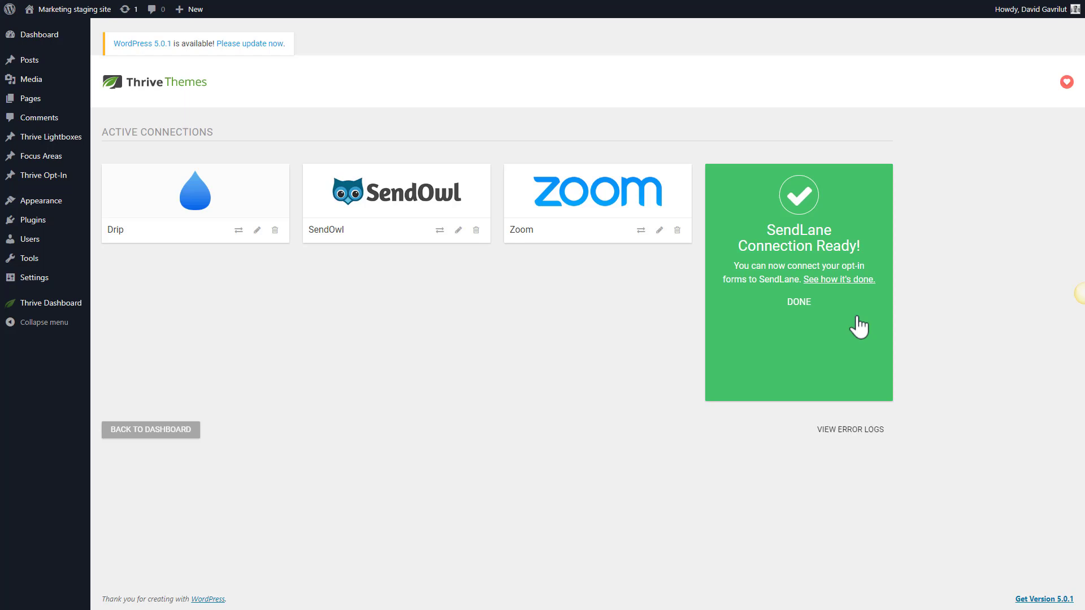
left_click(797, 302)
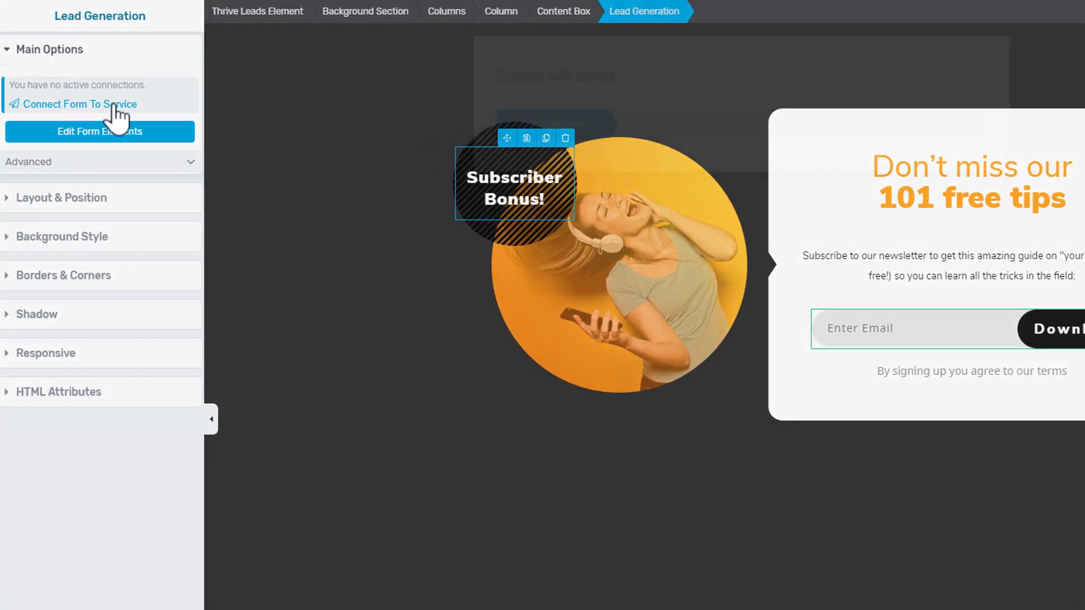
- Connect the Lead Generation form to a service, choosing the SendLane card
left_click(79, 104)
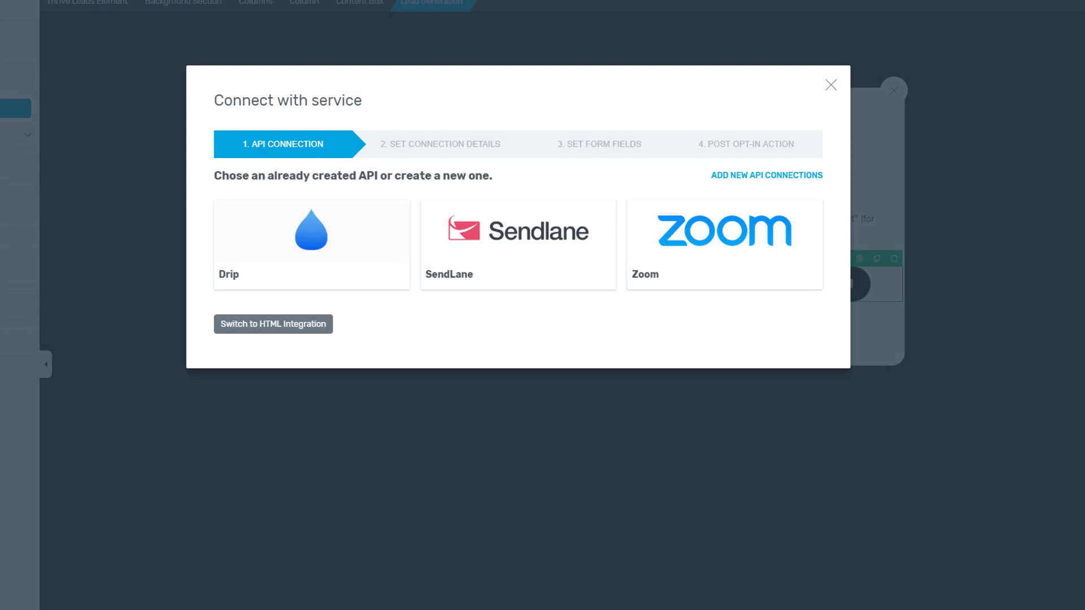
left_click(518, 244)
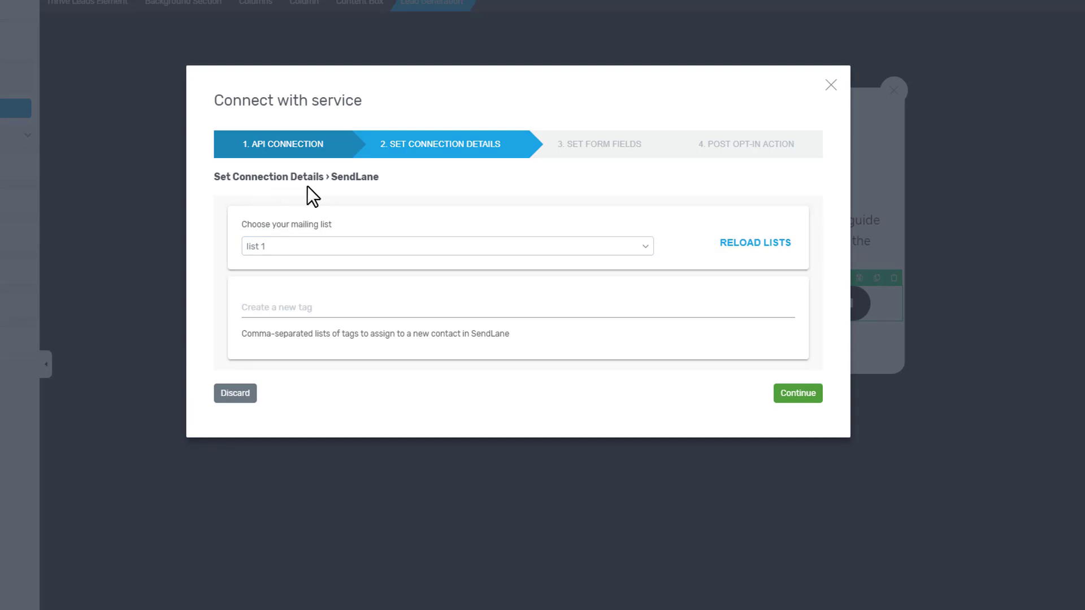
mouse_move(489, 207)
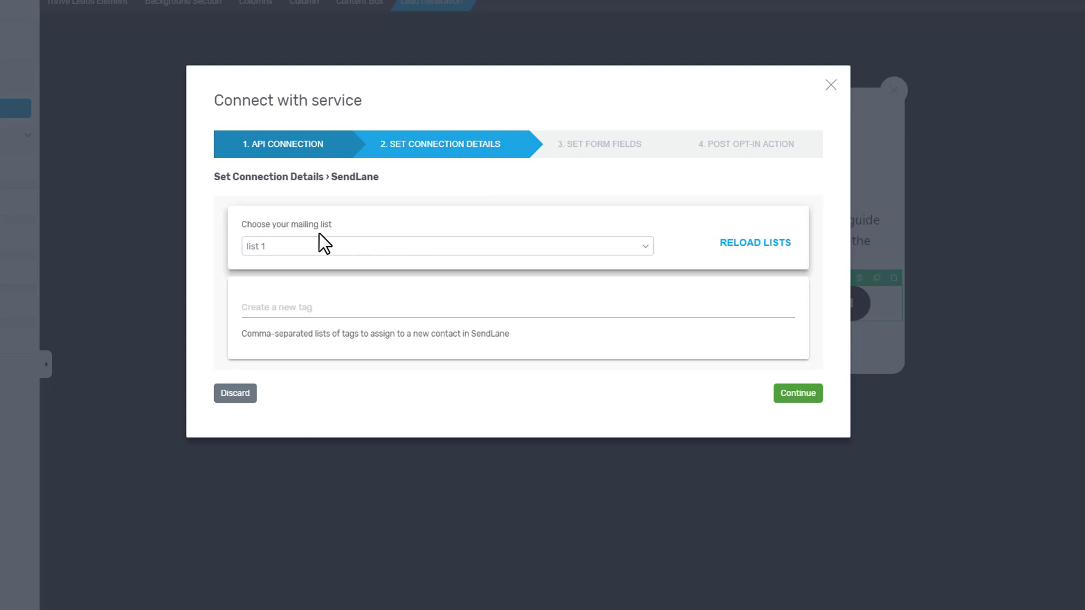
mouse_move(601, 264)
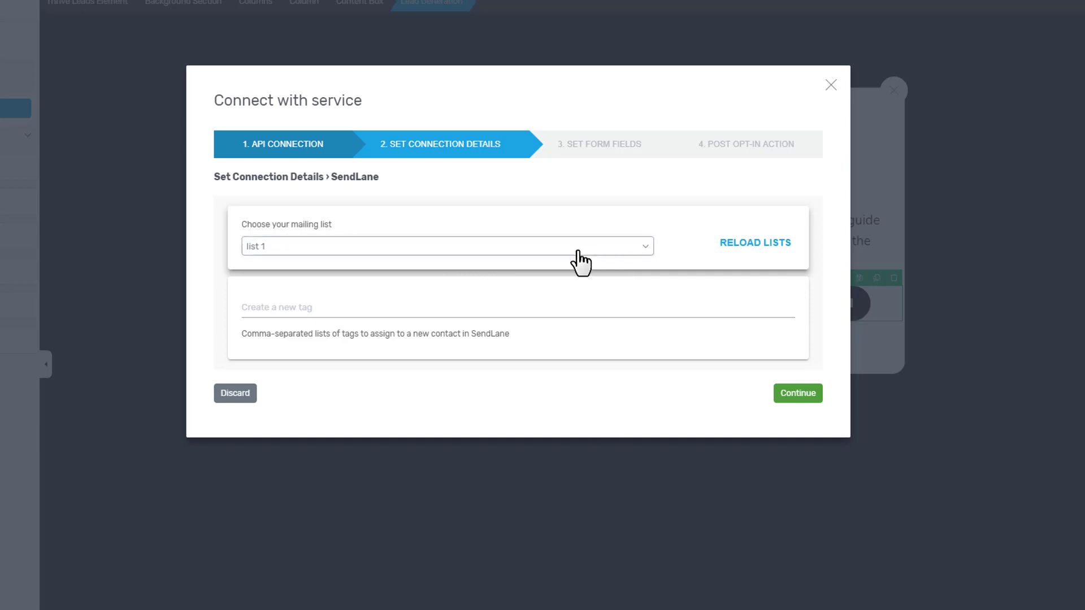
mouse_move(570, 252)
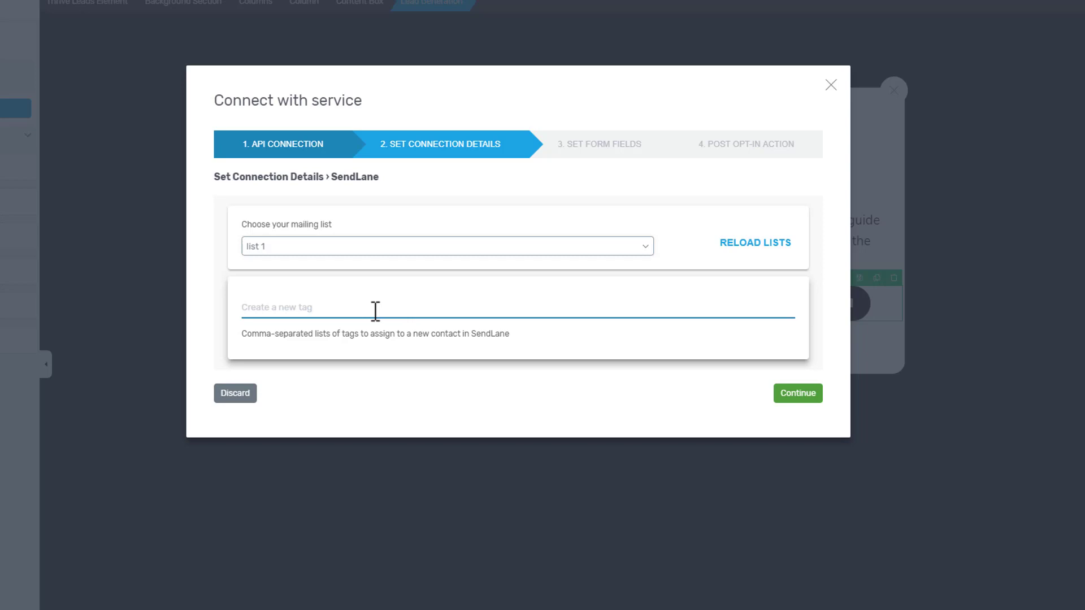
- Tag SendLane contacts on list 1 as 'new visitors' and continue to form fields
type("n")
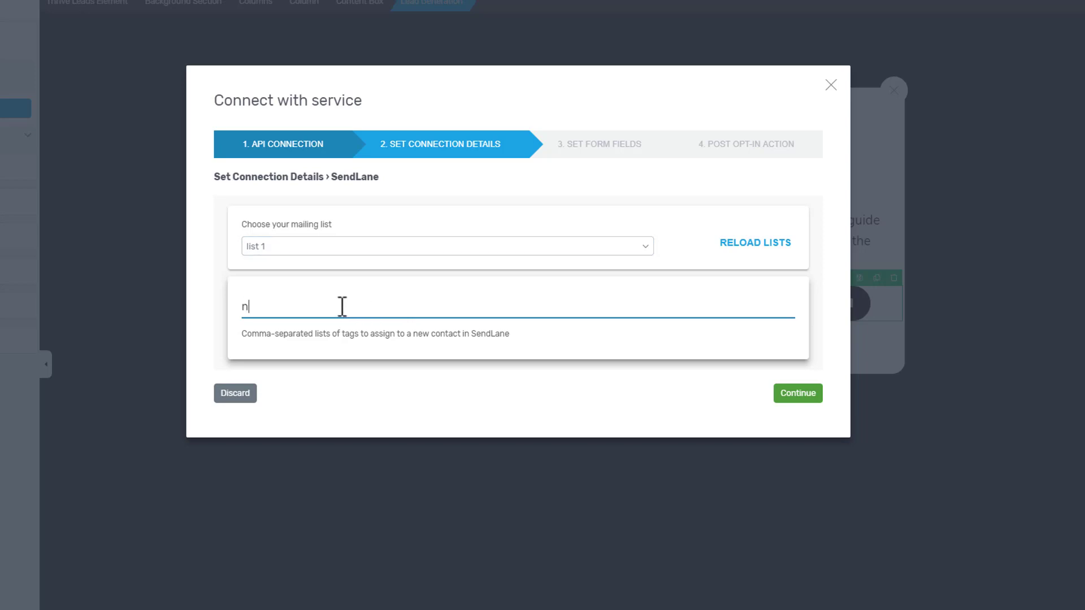
type("ew visitors")
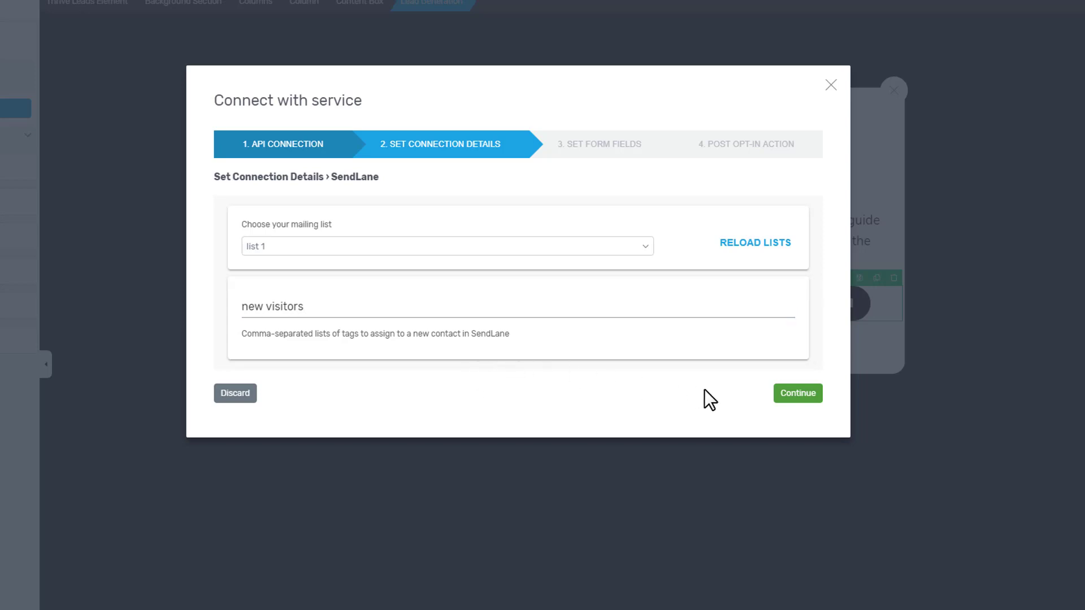
left_click(796, 393)
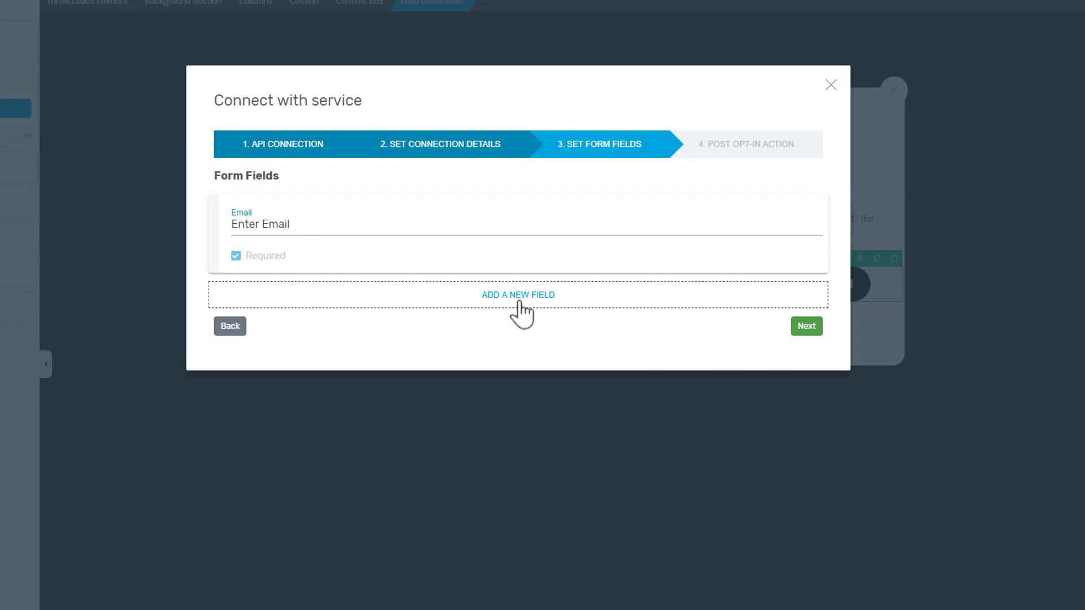
- Add a Name field, delete it again, and move to the post opt-in action
left_click(518, 295)
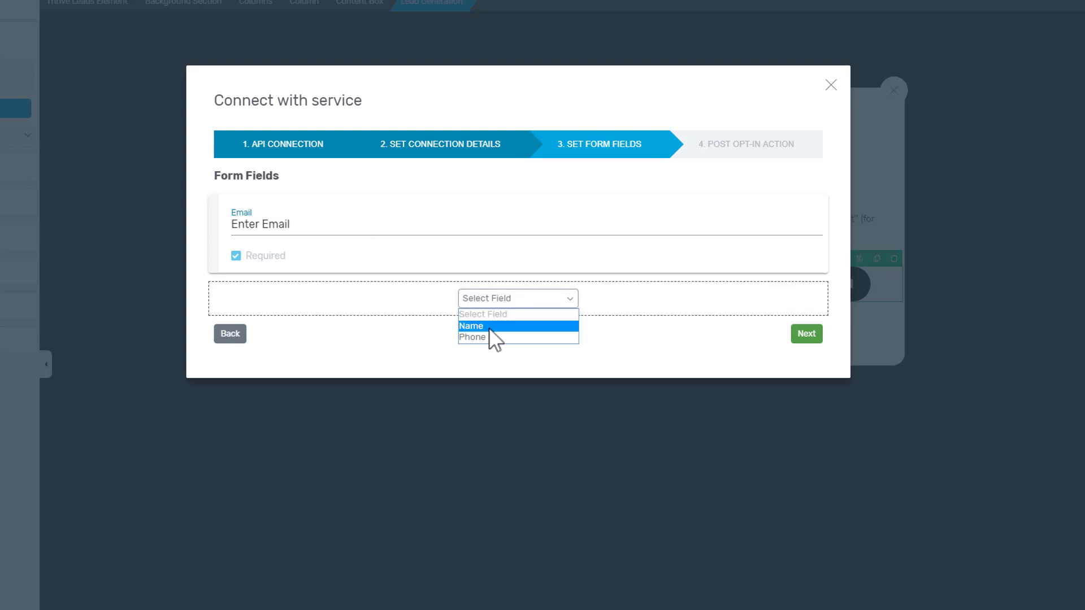
left_click(471, 326)
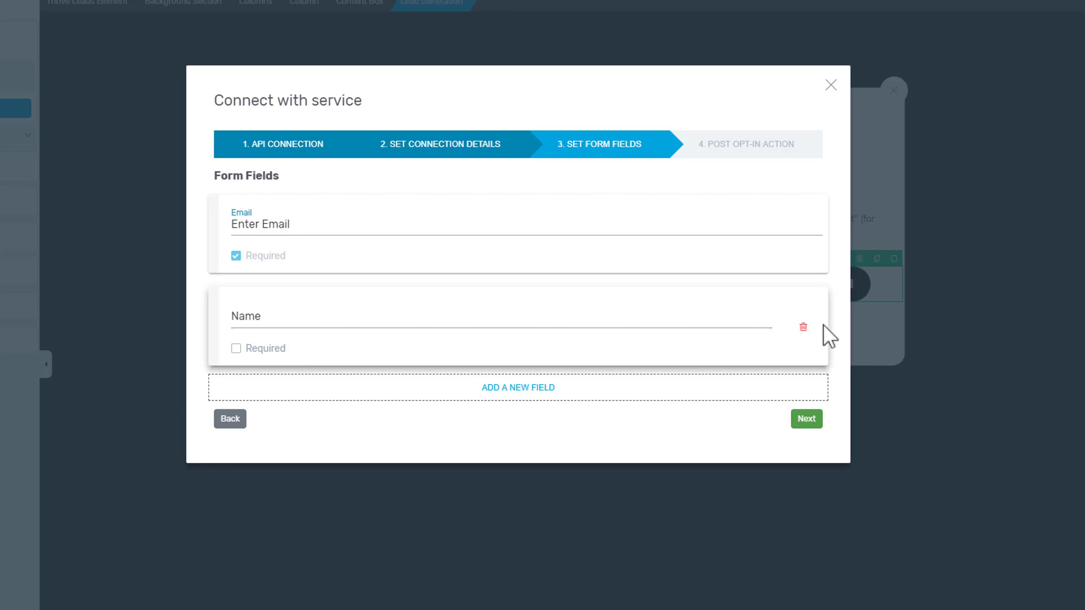
left_click(802, 328)
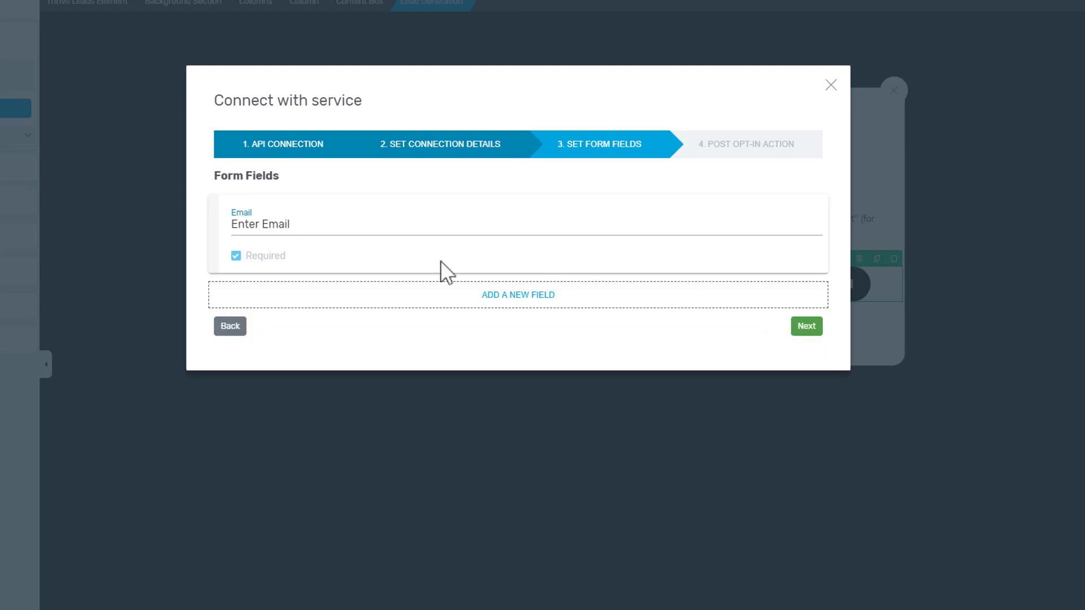
left_click(805, 326)
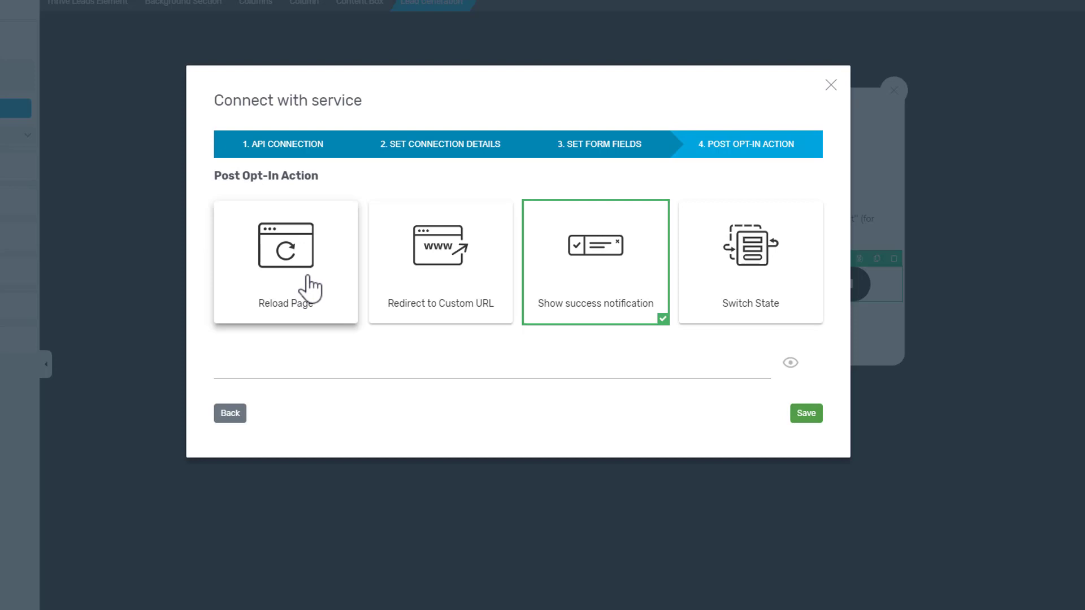
mouse_move(467, 265)
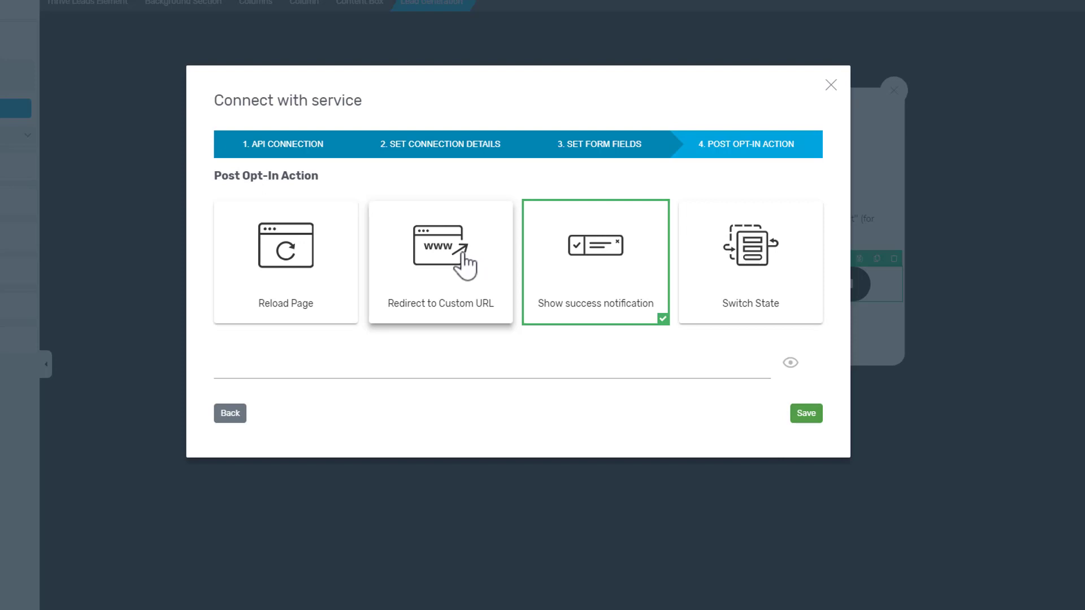
mouse_move(607, 280)
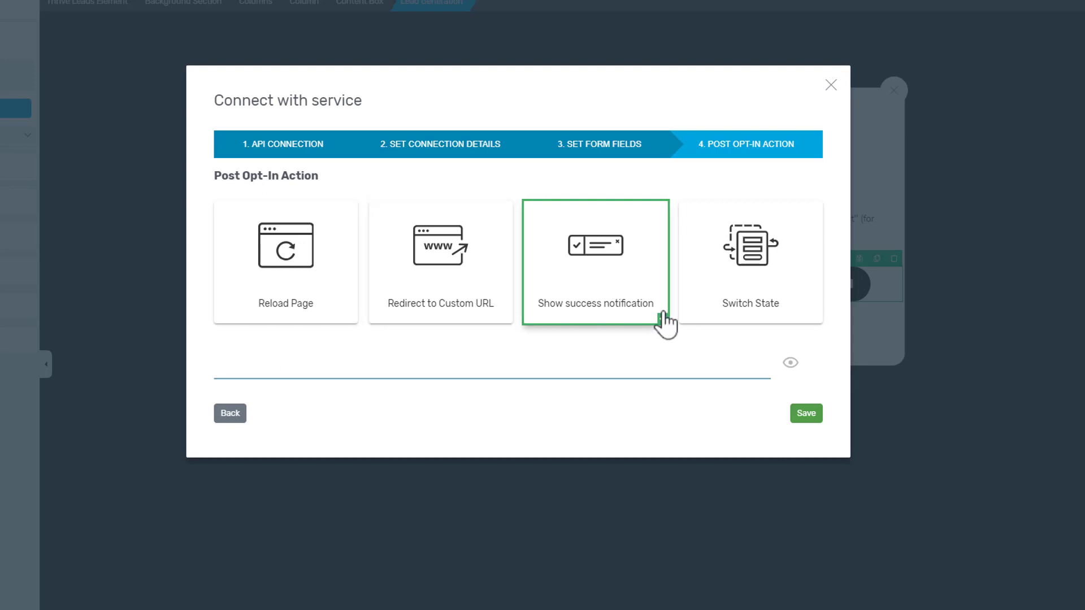
- Try the success notification option, then choose Reload Page and save the connection
left_click(595, 261)
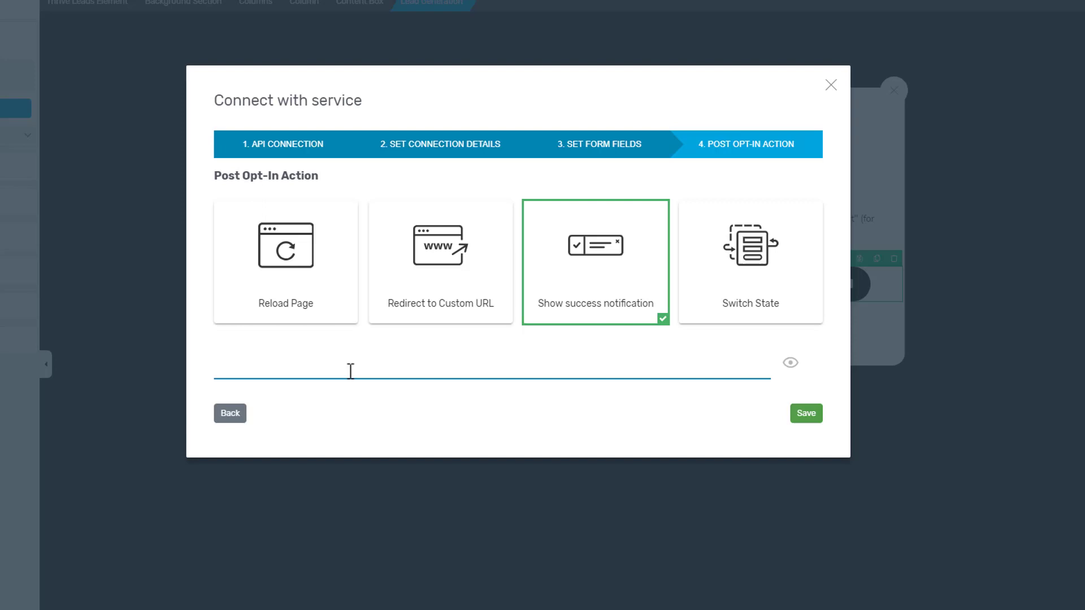
left_click(750, 262)
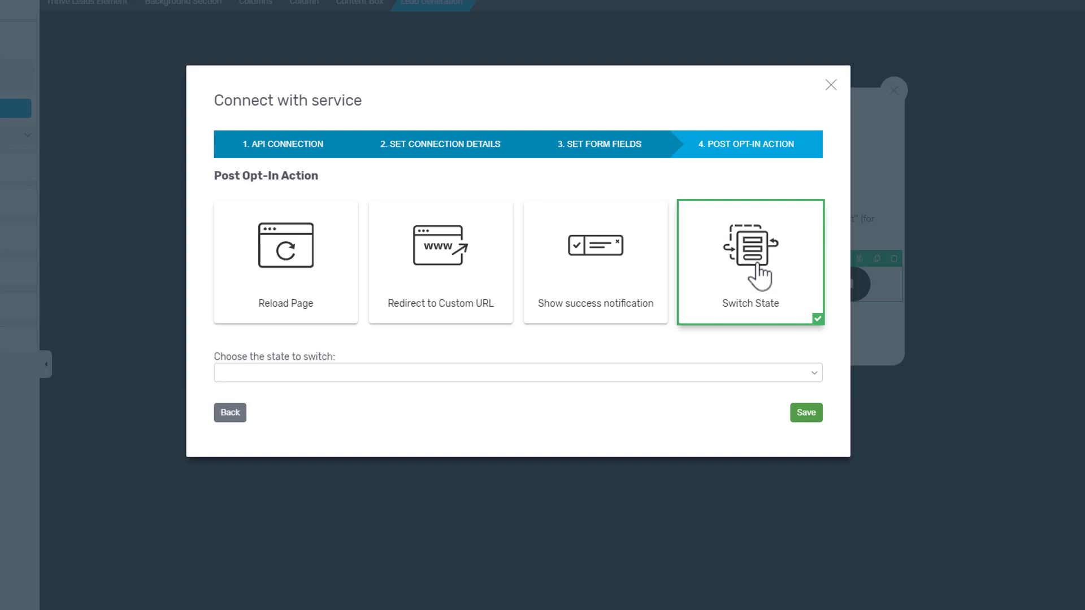
mouse_move(415, 263)
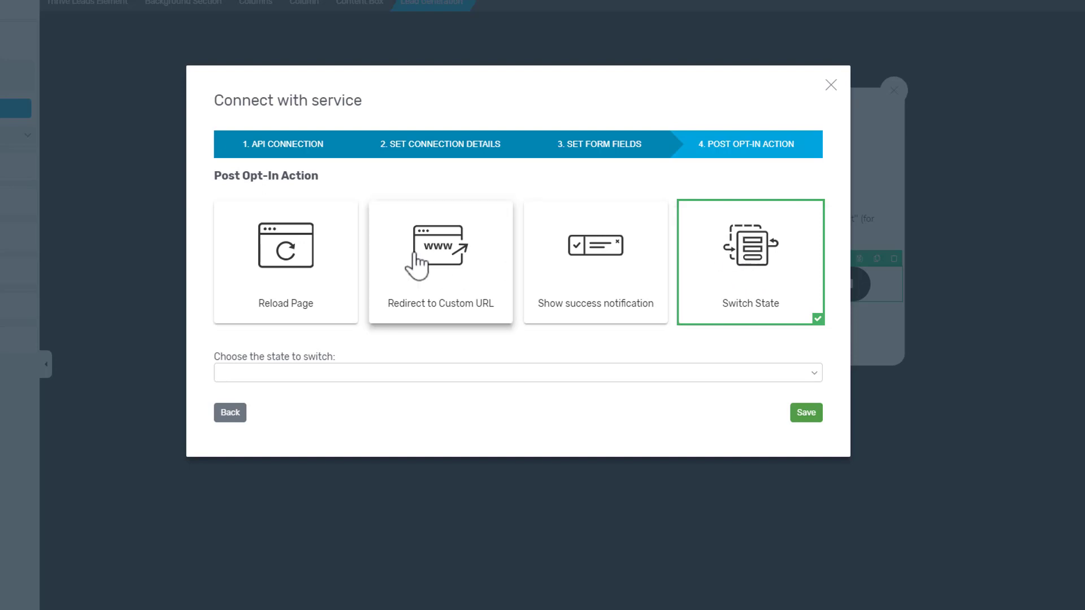
left_click(284, 261)
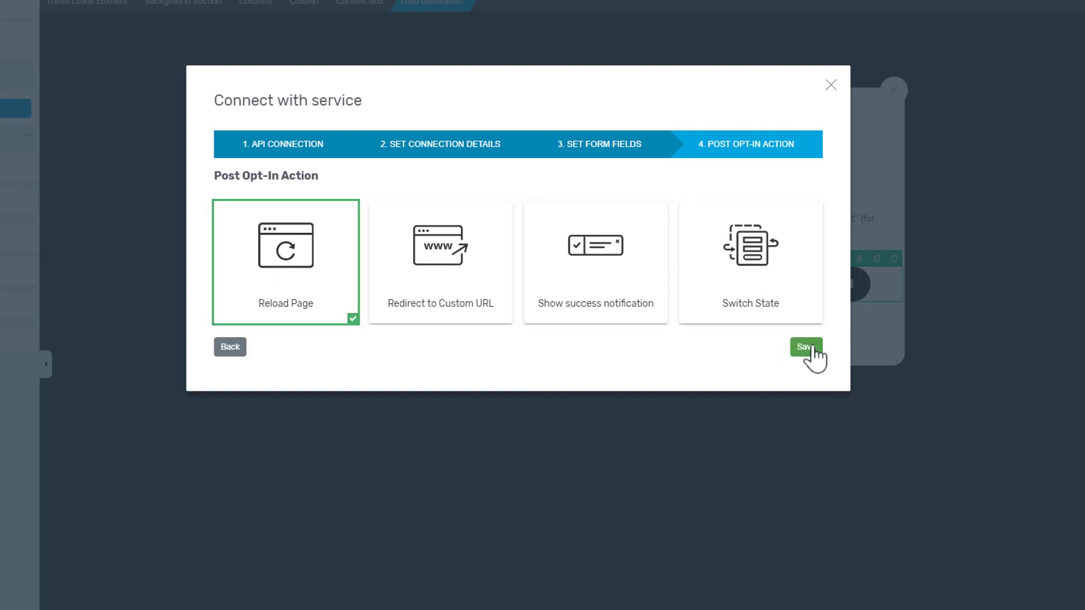
left_click(805, 346)
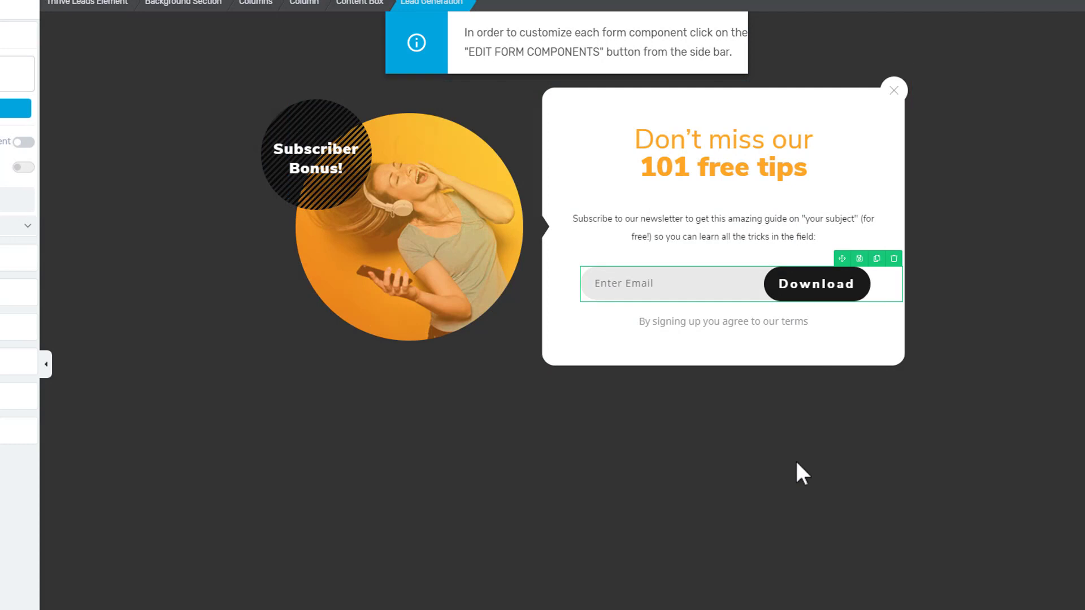